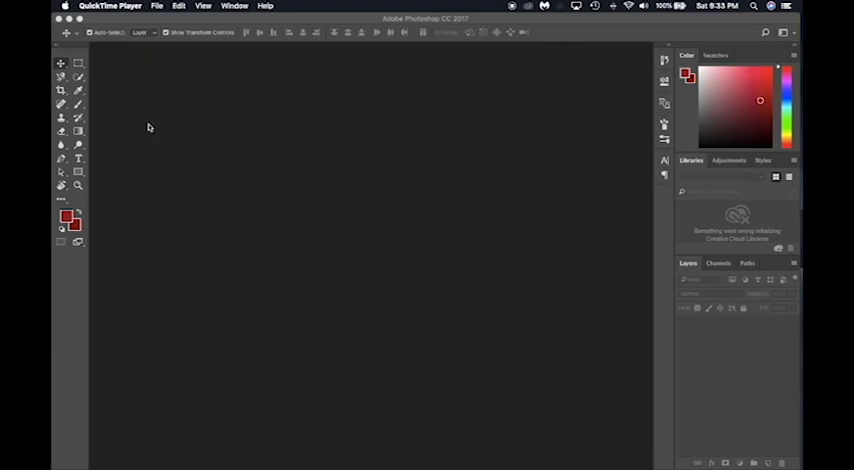
mouse_move(348, 160)
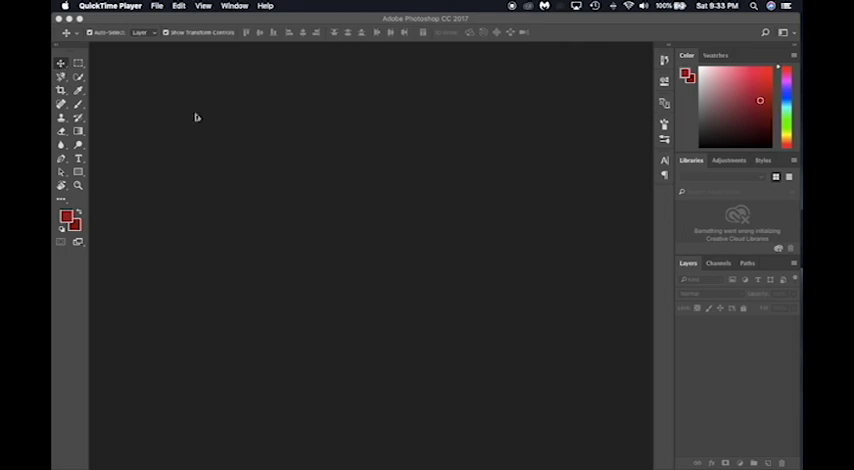
mouse_move(420, 58)
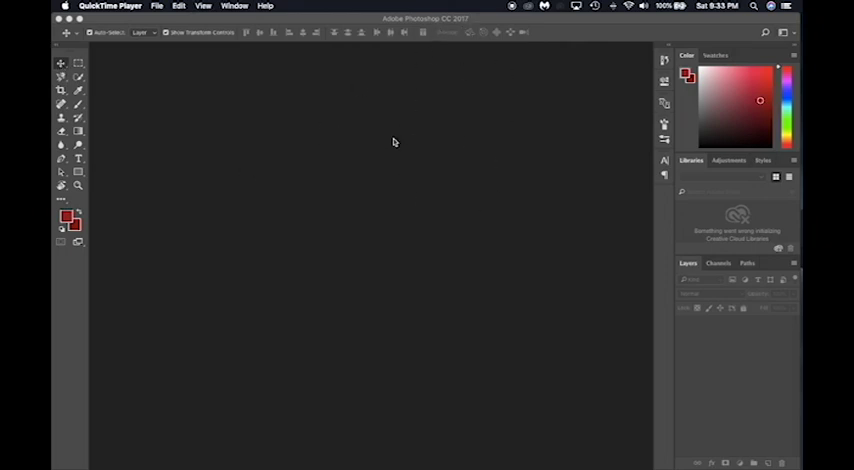
mouse_move(240, 124)
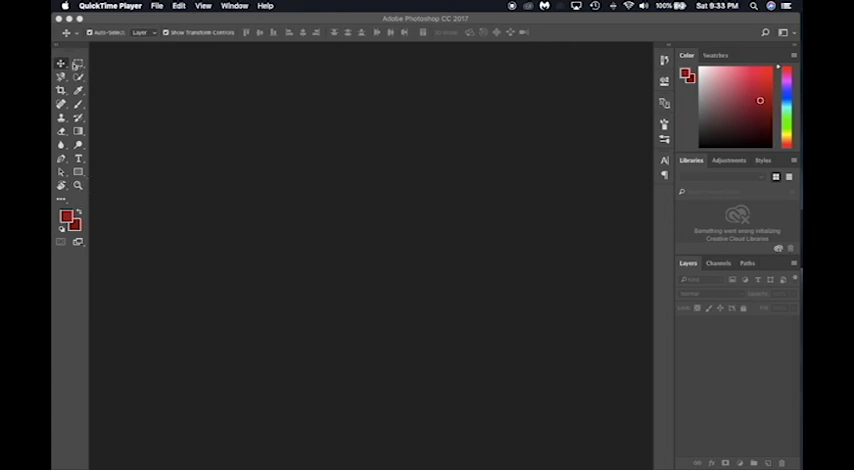
mouse_move(104, 88)
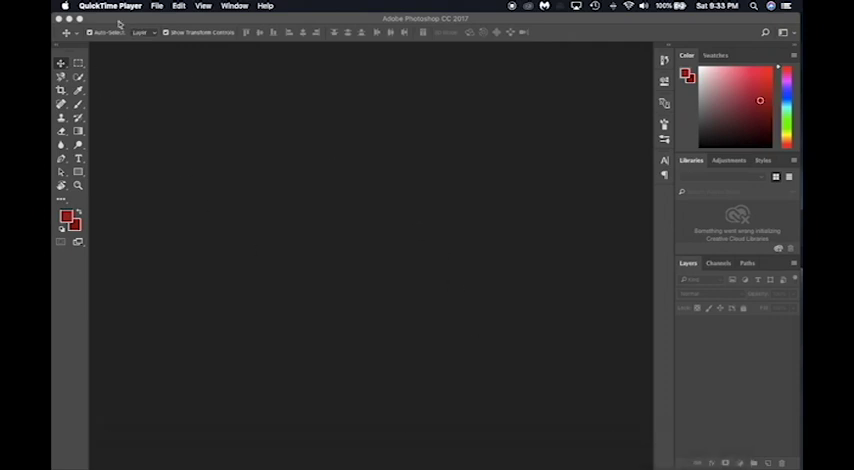
- Create a new blank Letter-size print document with units set to Inches
click(146, 6)
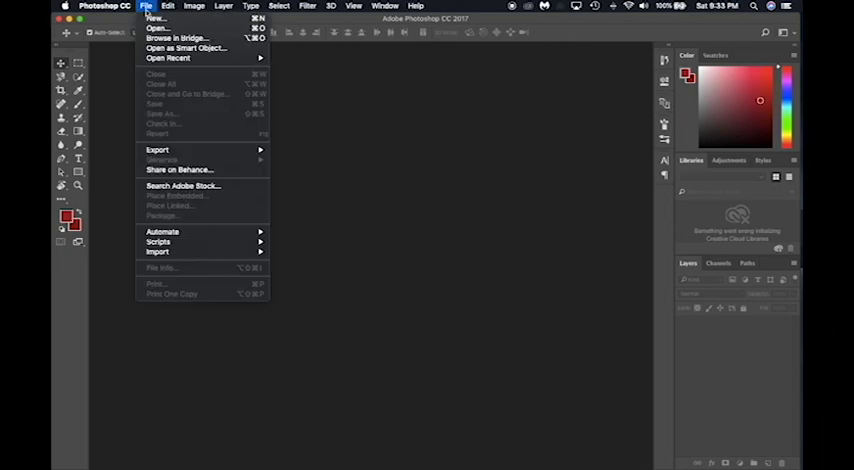
click(156, 16)
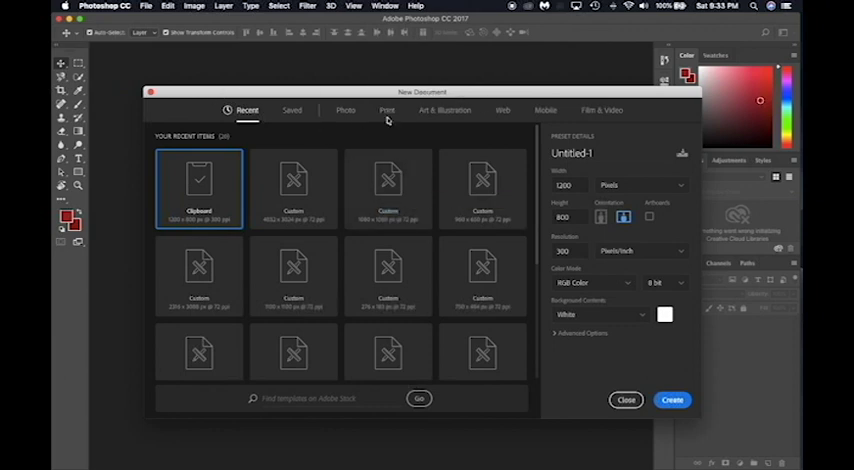
mouse_move(358, 118)
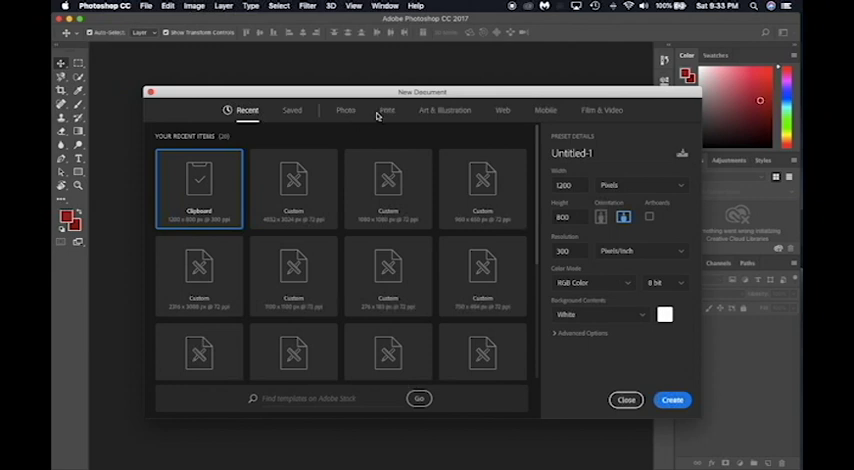
click(386, 110)
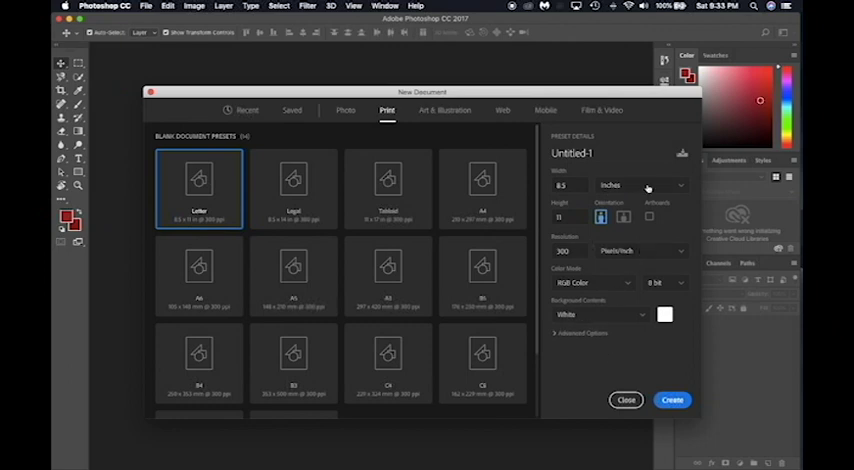
click(640, 186)
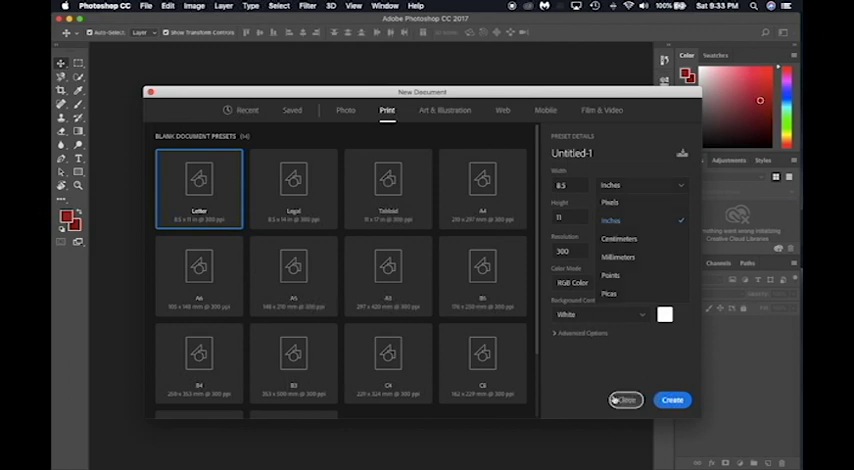
click(672, 400)
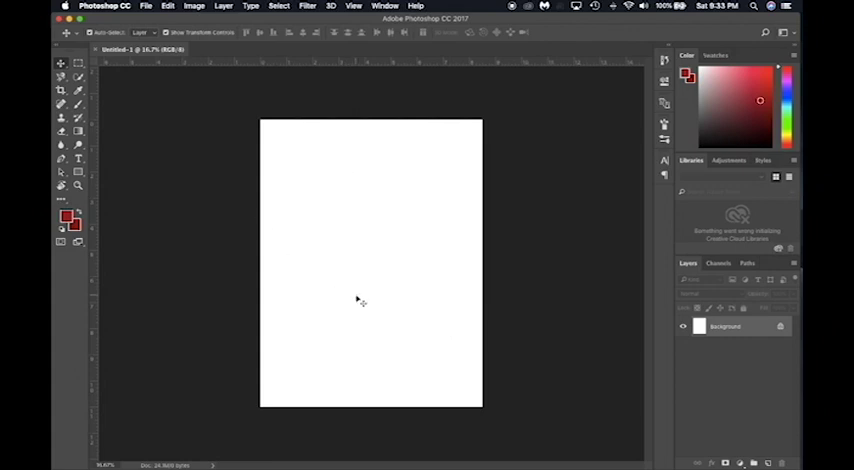
mouse_move(396, 128)
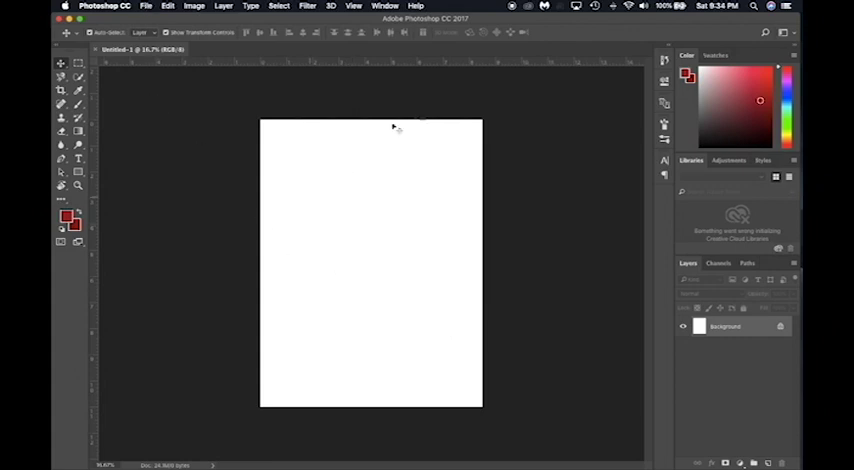
mouse_move(256, 104)
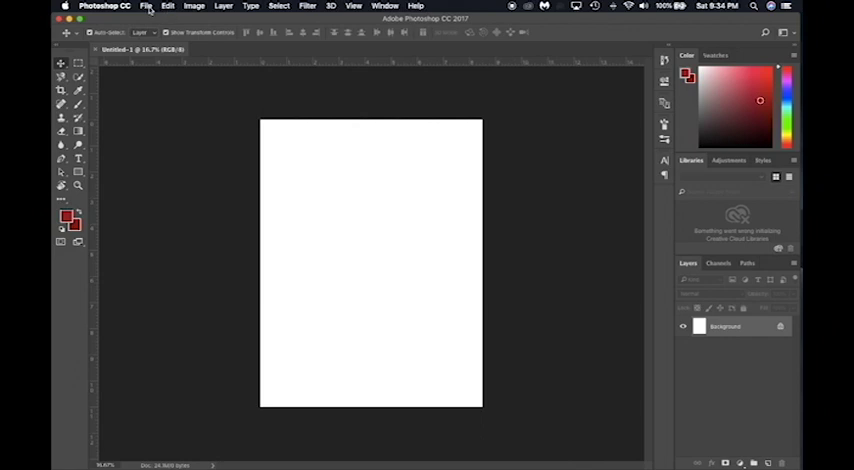
- Place the Olympic torch JPG from the Desktop onto the page as an embedded layer
click(146, 6)
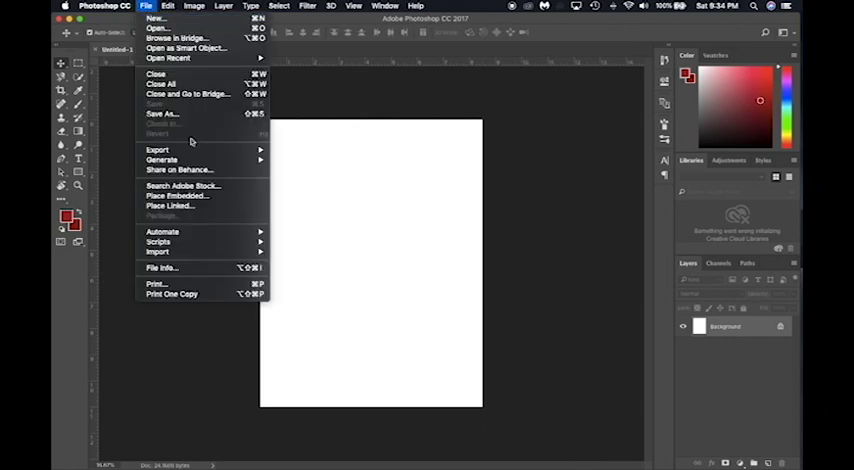
mouse_move(170, 206)
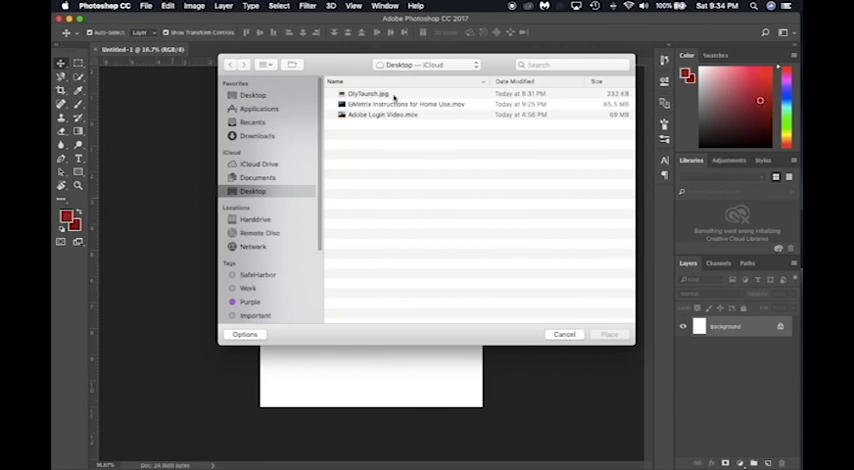
click(368, 92)
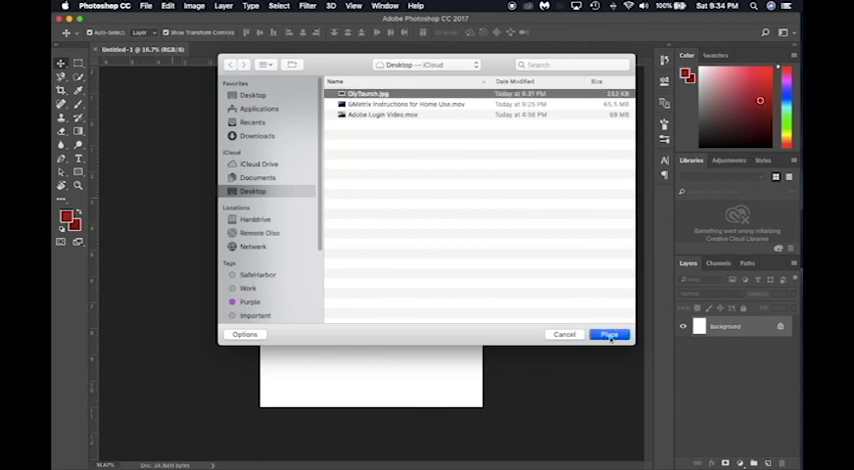
click(608, 334)
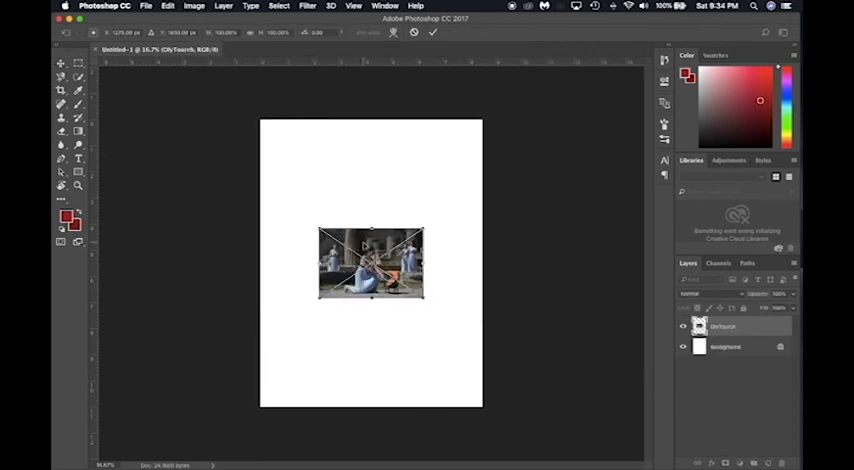
drag(372, 264, 322, 164)
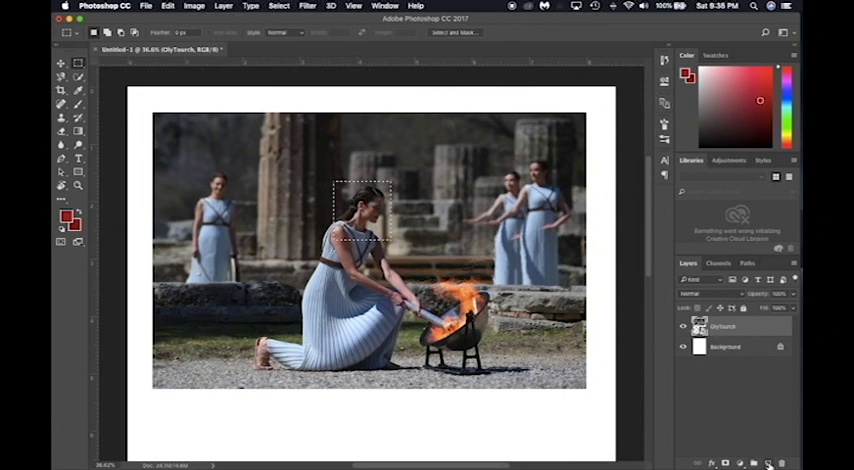
mouse_move(768, 462)
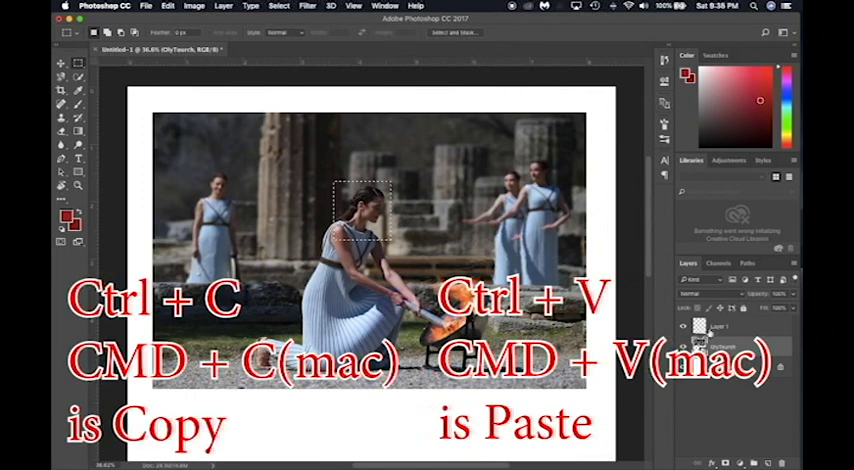
- Paste the copied torch-lighter close-up as a new layer and dismiss the empty-selection alert
key(cmd+v)
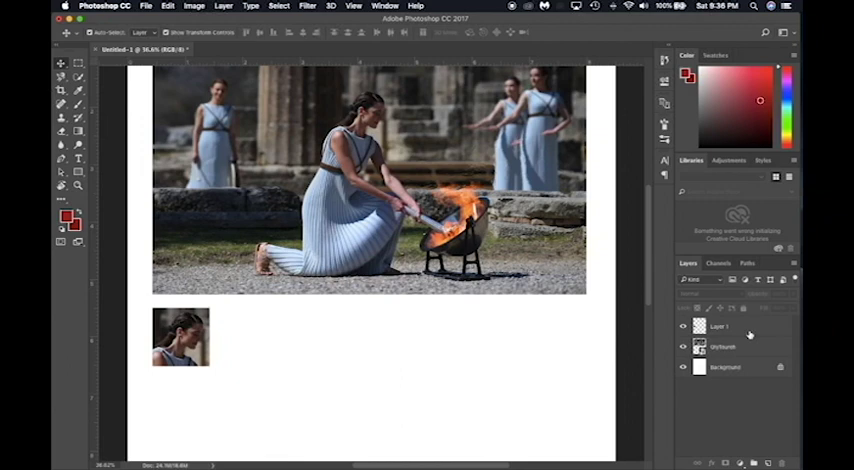
mouse_move(560, 302)
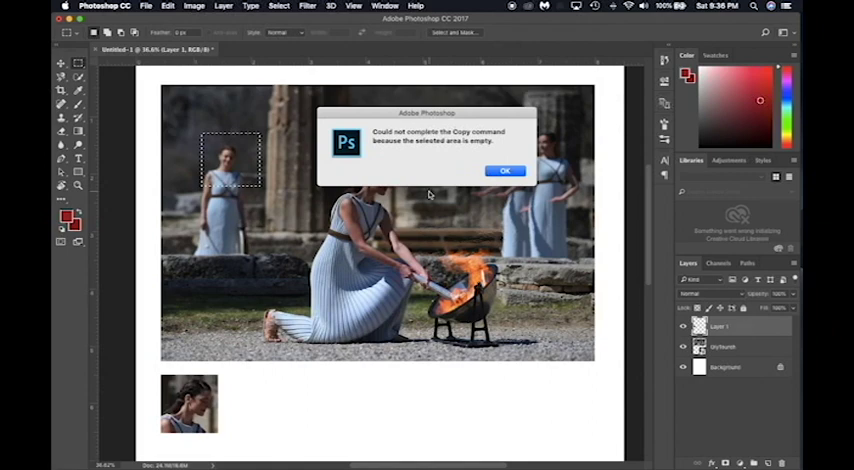
click(504, 170)
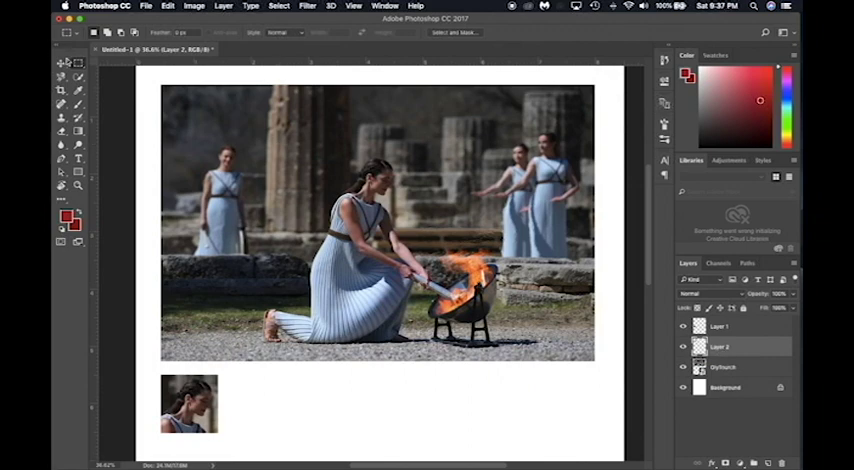
- Copy further cropped pieces of the torch photo into rows of small thumbnails below it
click(60, 64)
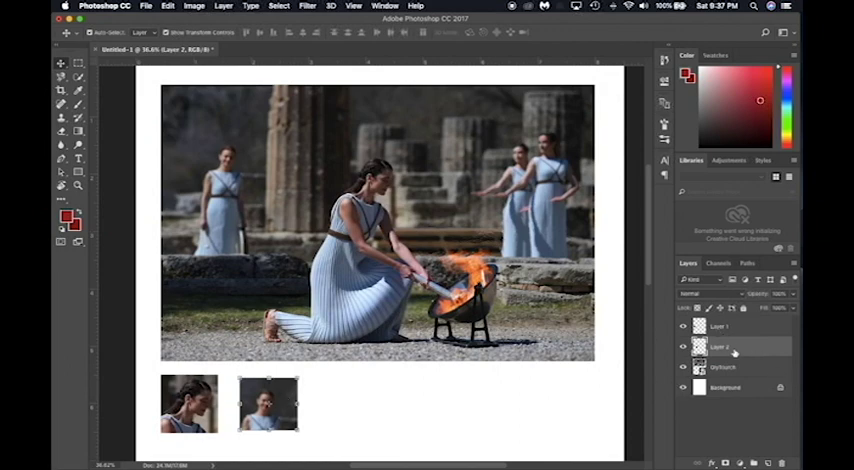
click(724, 366)
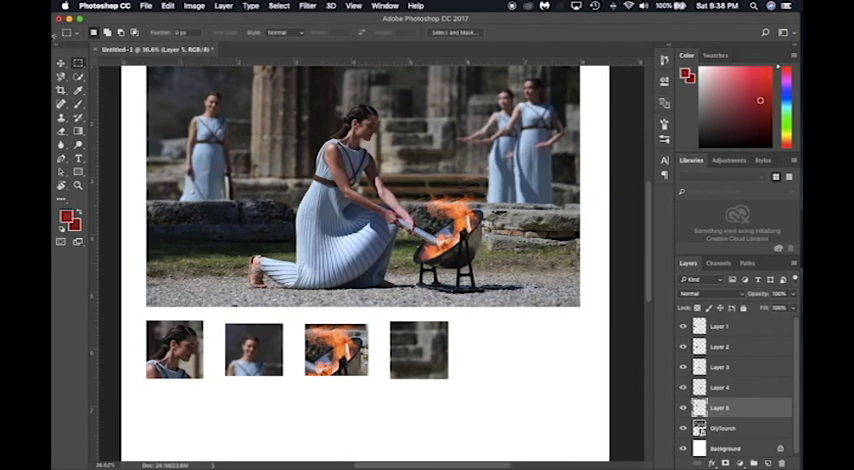
click(722, 428)
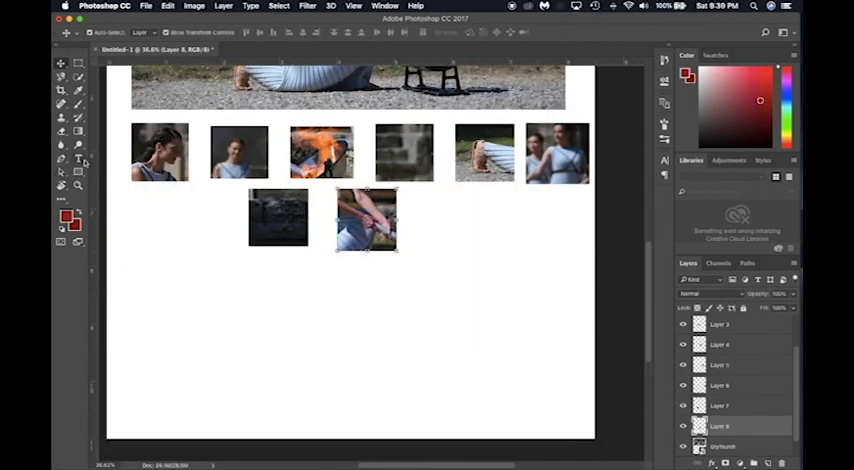
- Add a text box below the thumbnails reading 'Olympic Torch' in brown script
click(60, 160)
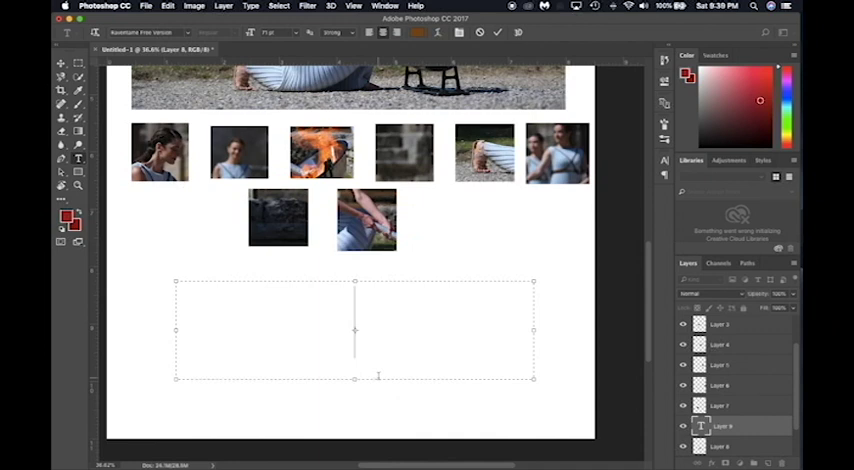
text(0)
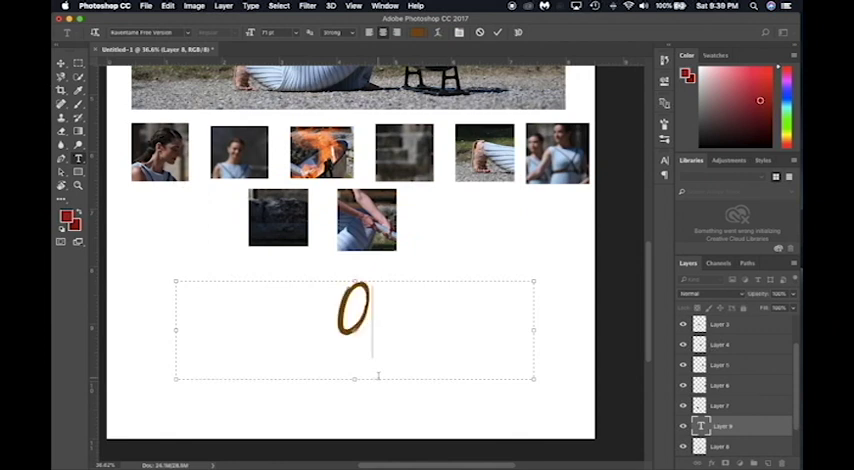
text(Olympic Torch)
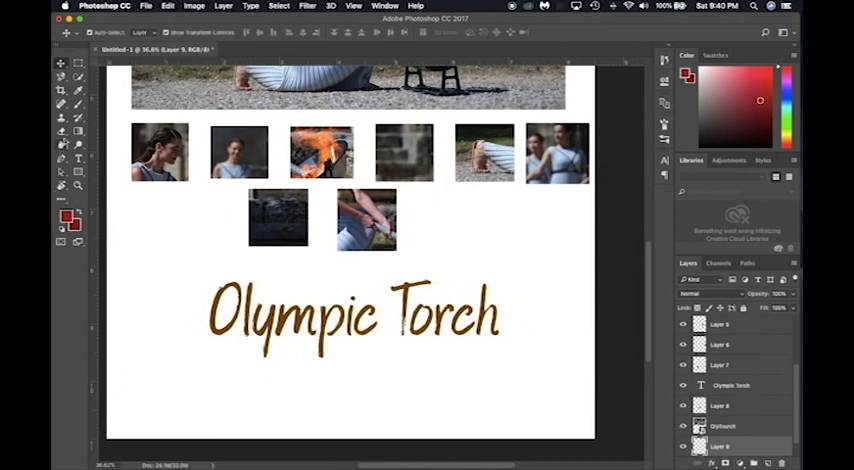
- Choose a pale mint green fill colour and flood the Background layer with it
click(60, 116)
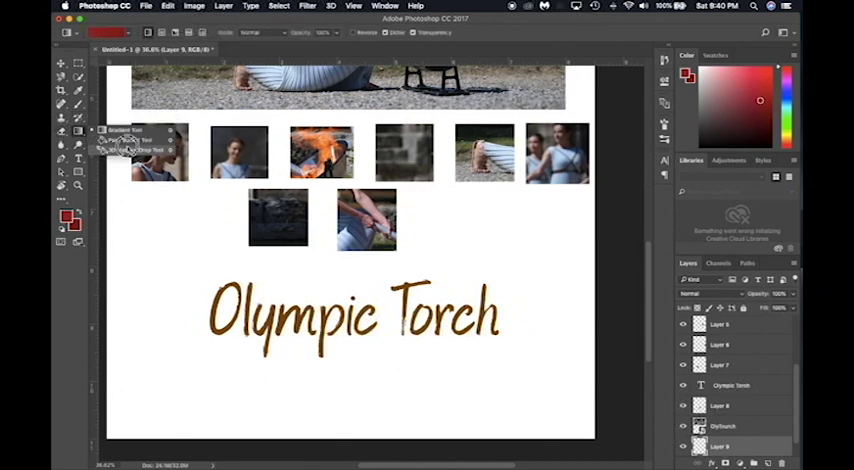
click(64, 216)
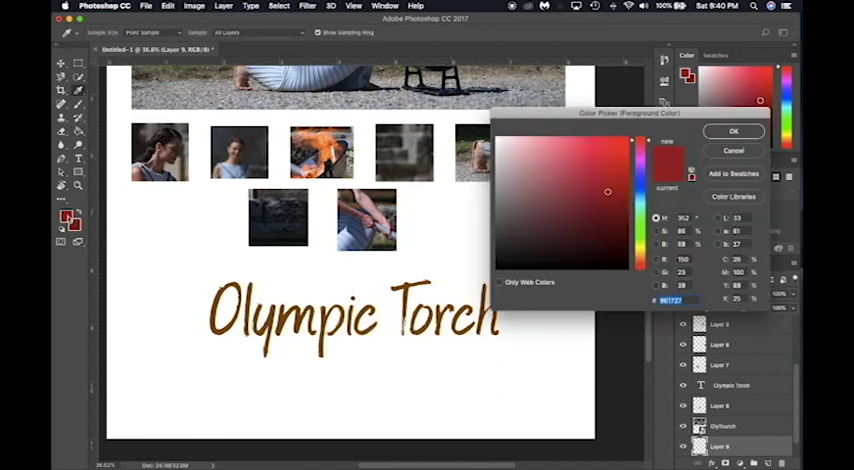
click(632, 210)
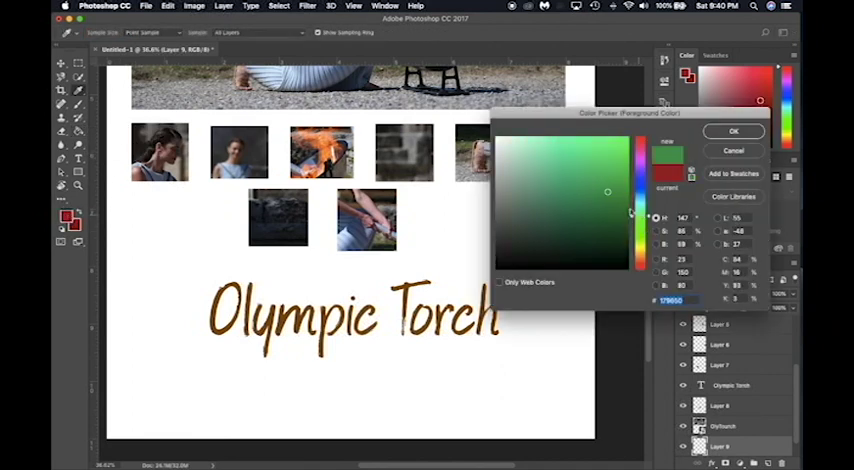
click(732, 132)
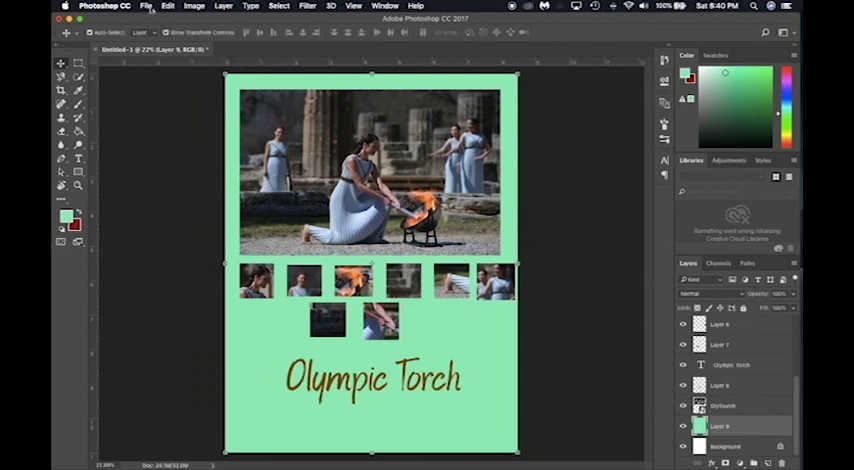
- Export the finished poster via Export As in JPG format
click(146, 6)
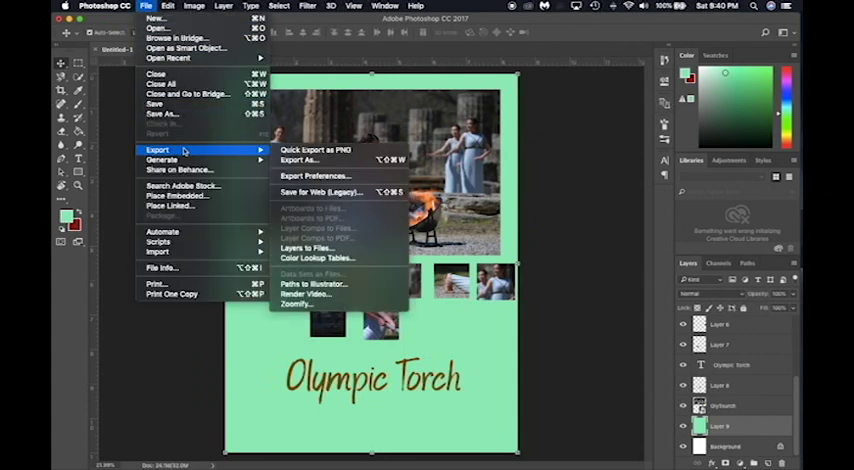
mouse_move(320, 160)
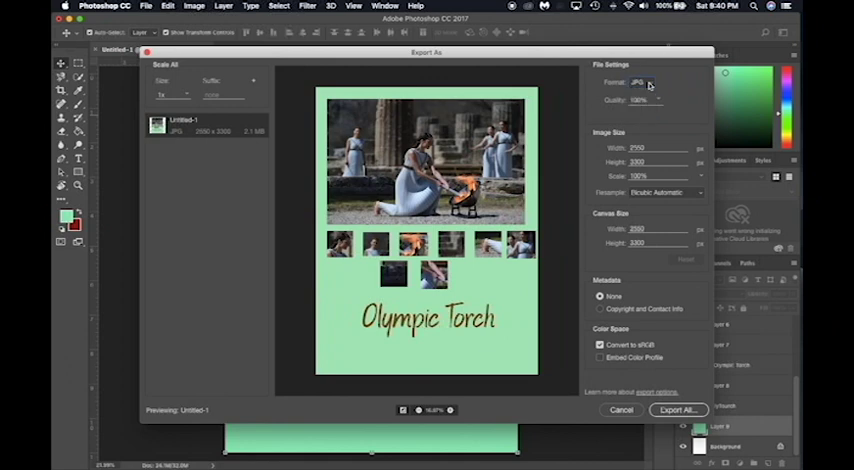
click(640, 82)
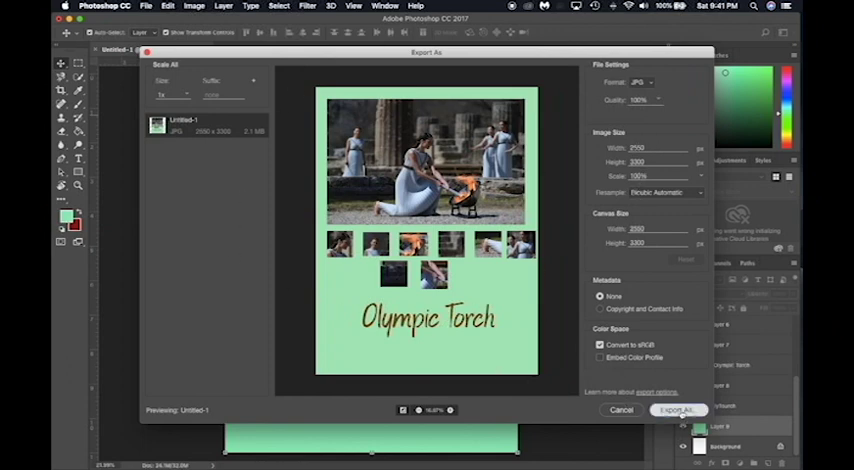
click(678, 410)
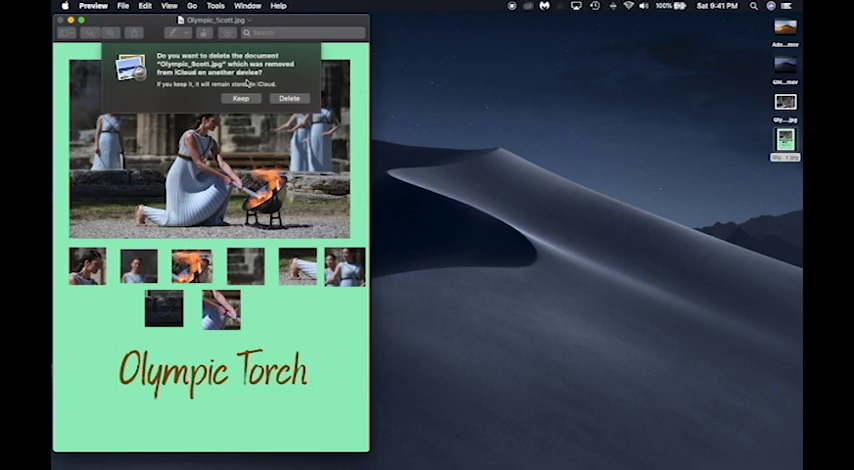
- Keep the exported JPG when prompted and close its Preview window
click(240, 98)
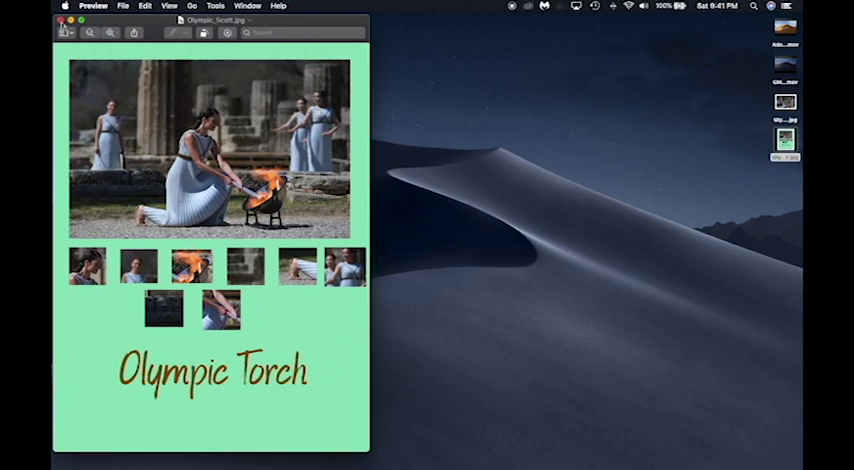
click(72, 20)
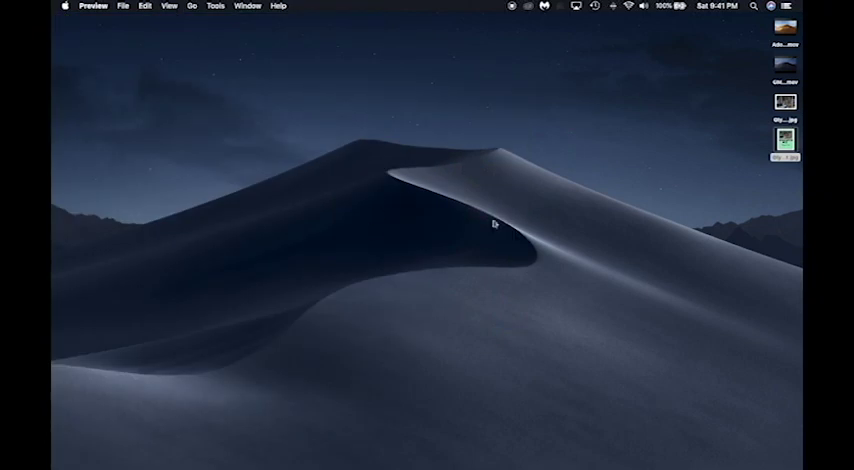